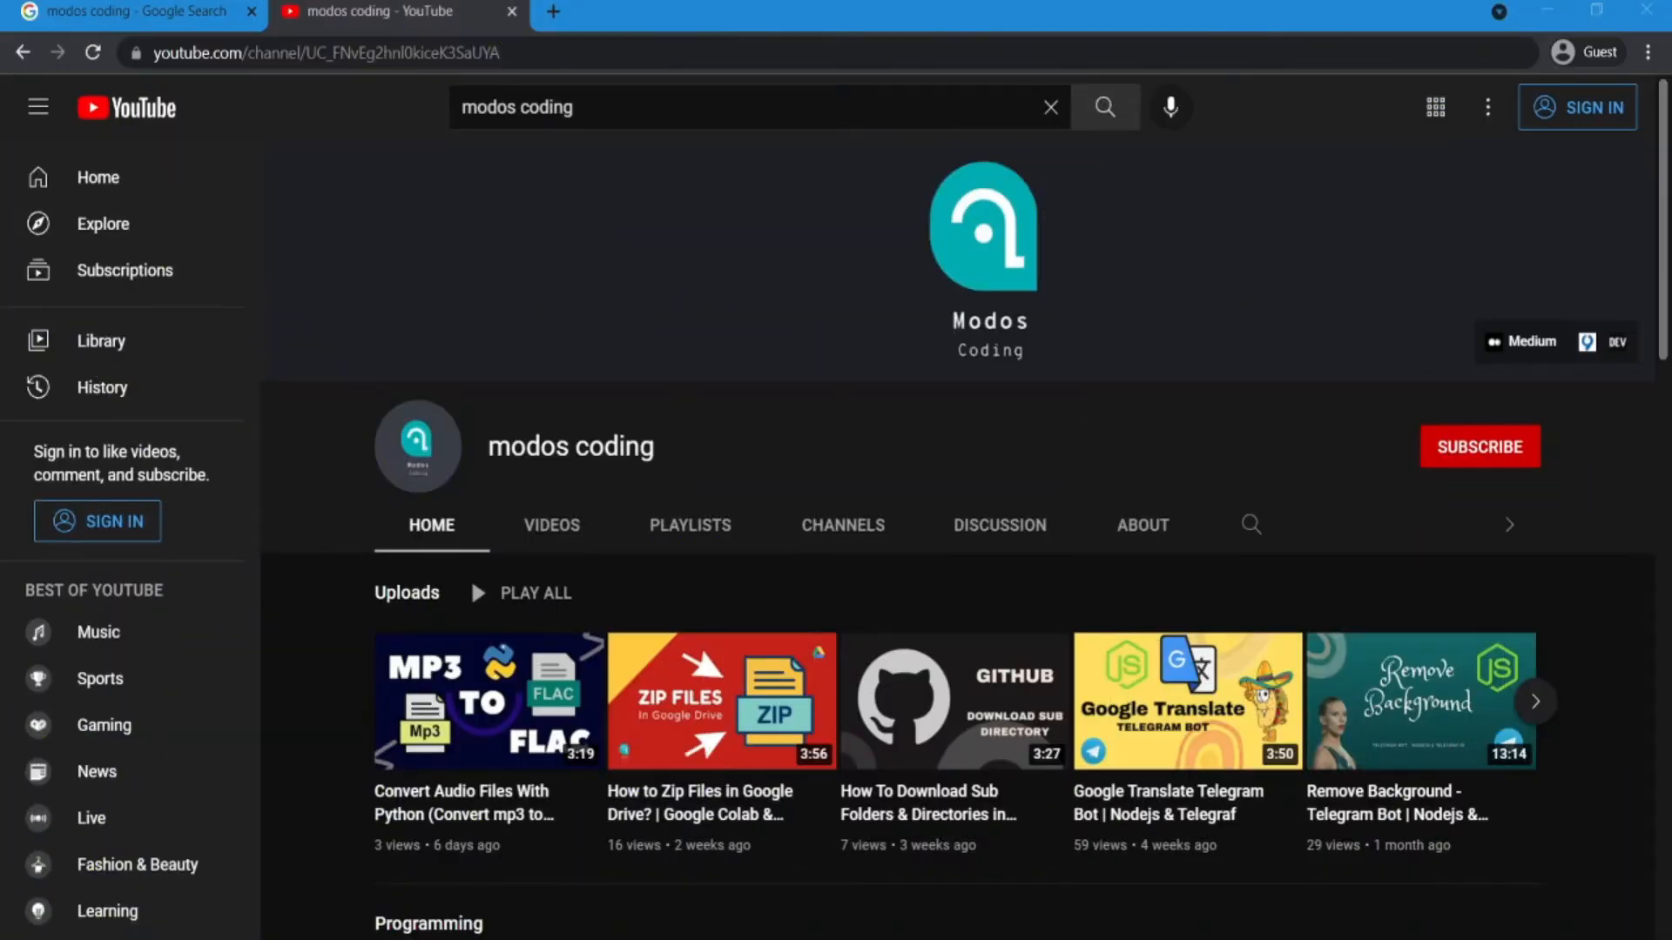
Step: Open the modos coding channel's VIDEOS tab and scroll its uploaded videos list
scroll("down", 3)
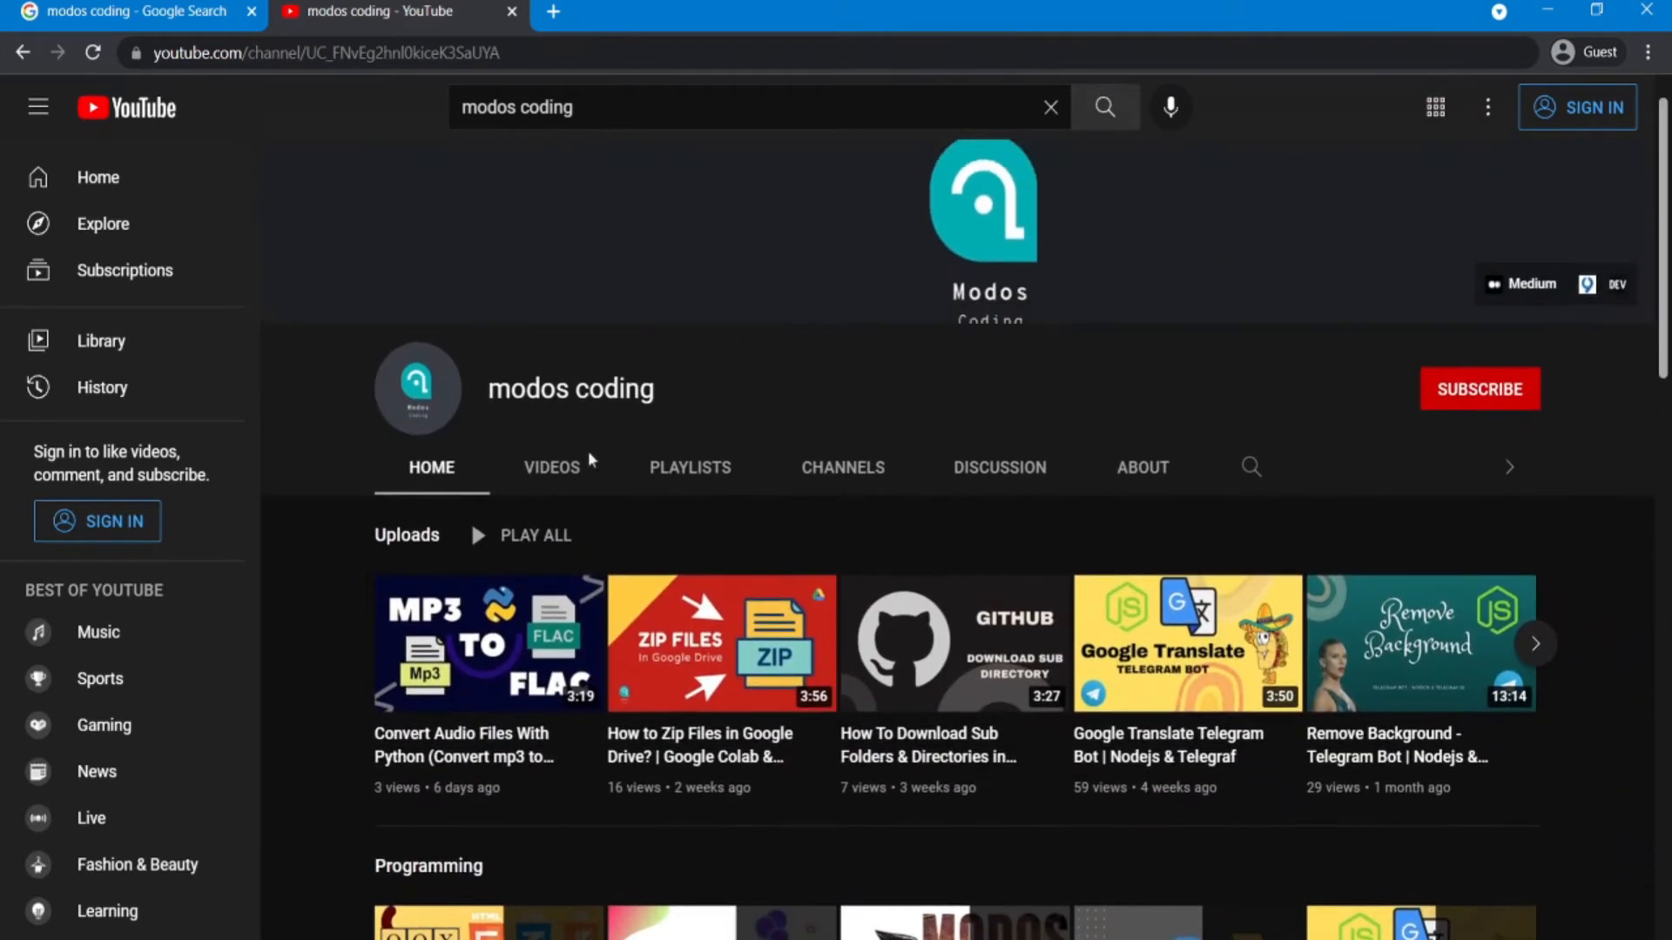
left_click(551, 467)
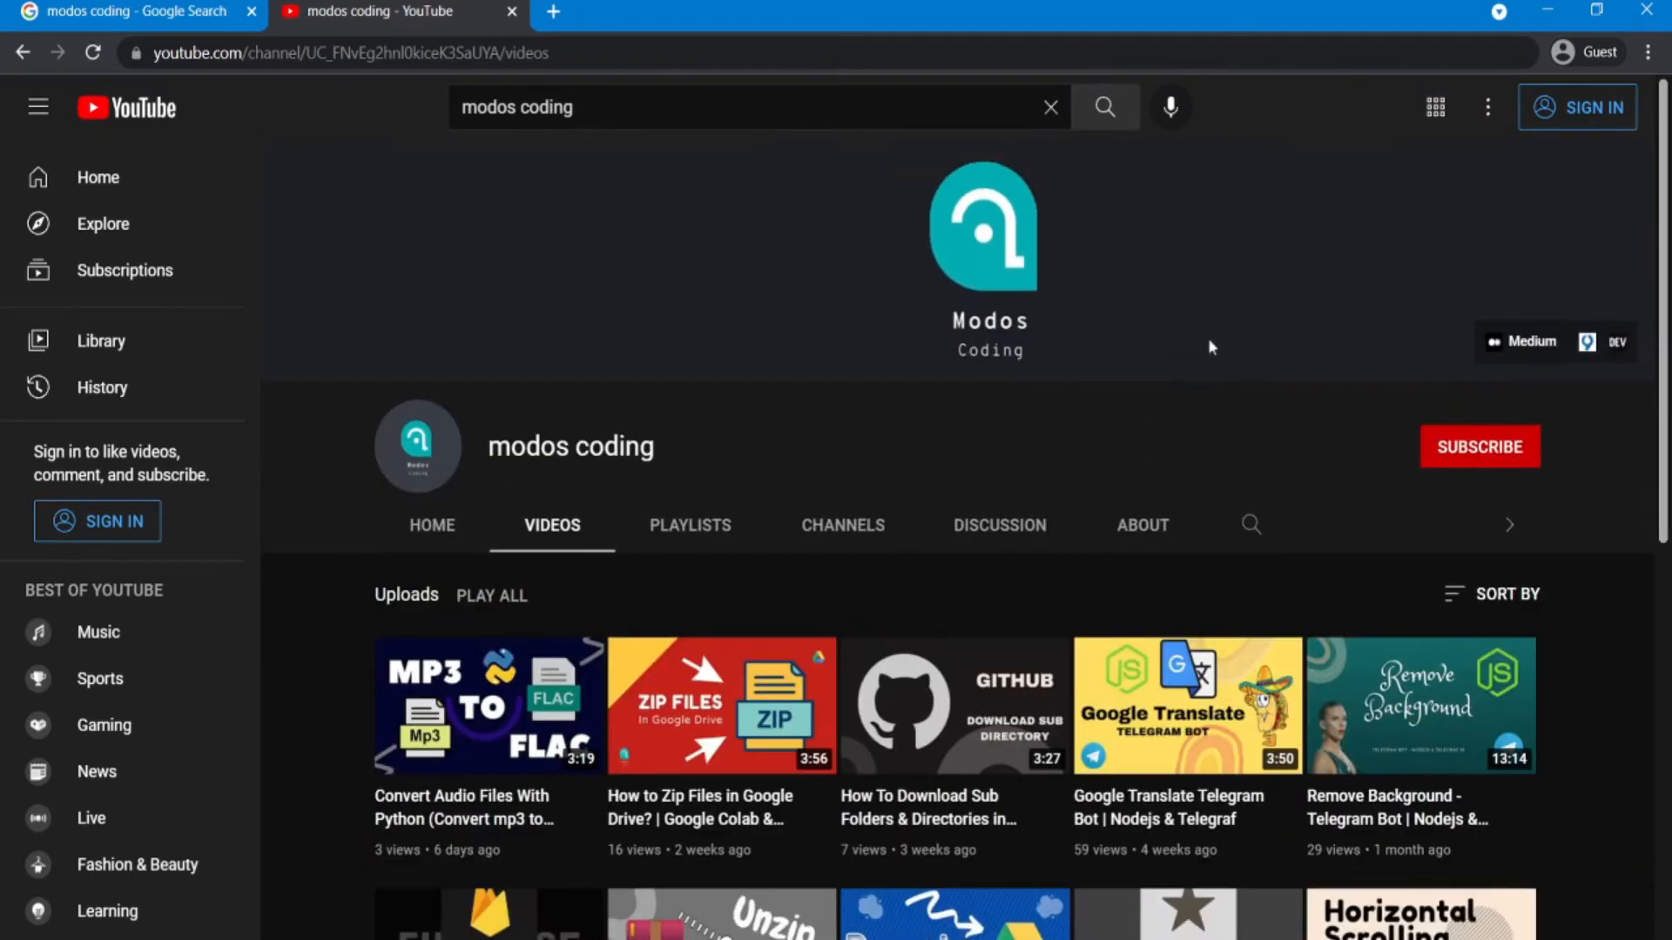
scroll("down", 3)
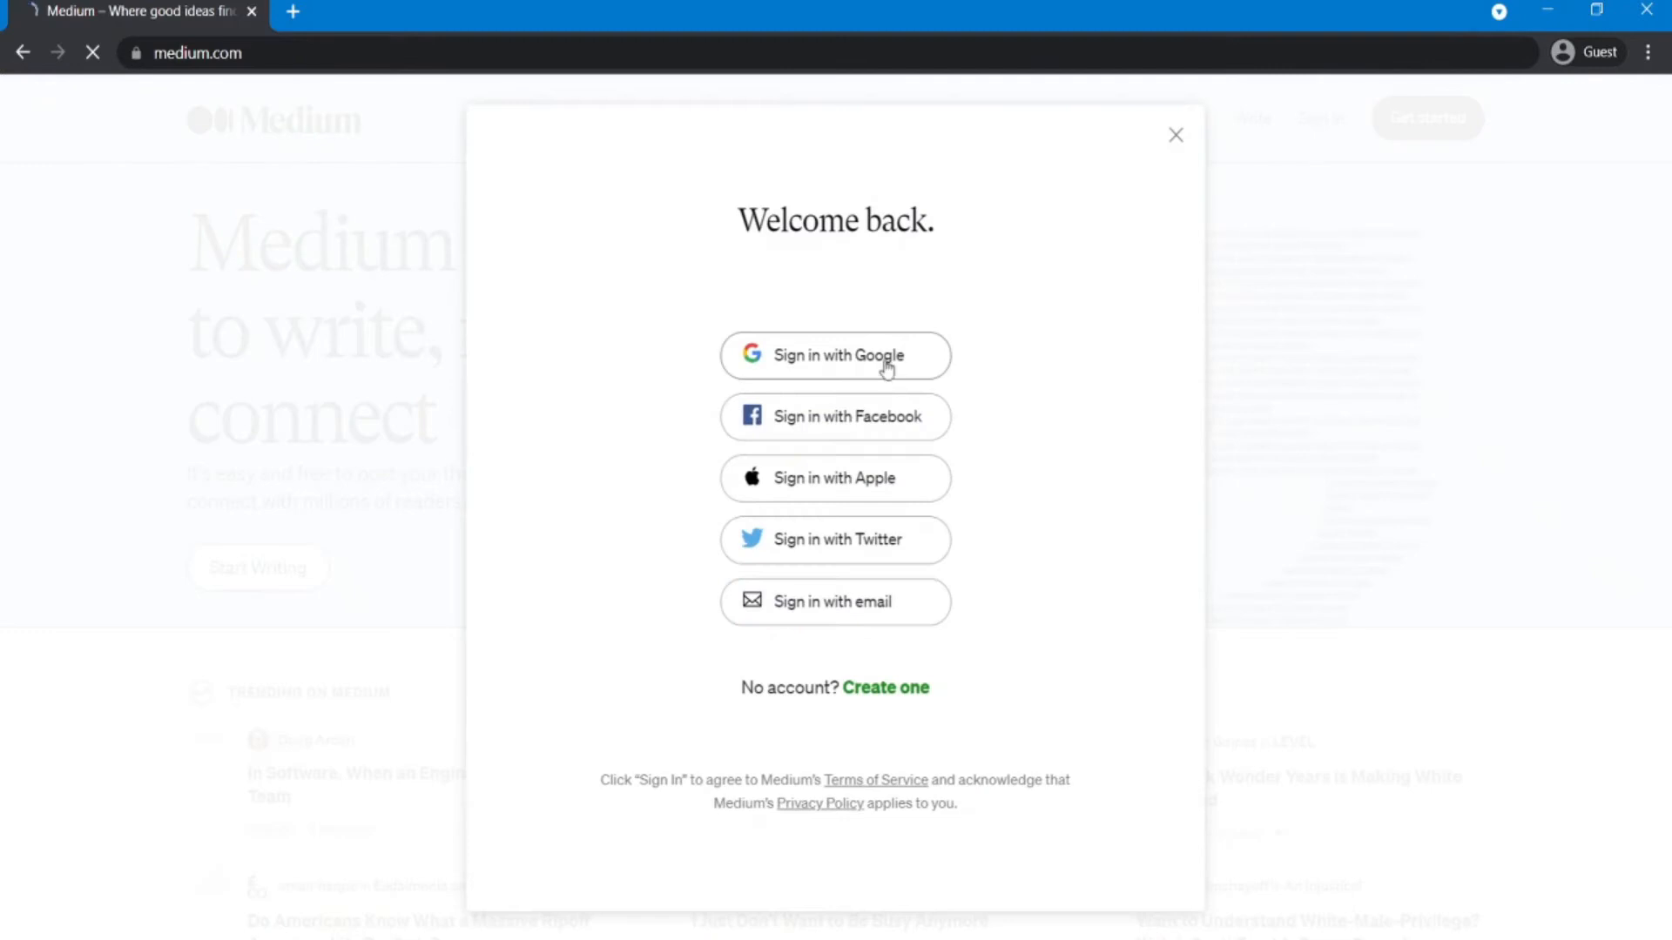
Step: Sign in to Medium with a Google account from the Welcome back dialog
left_click(834, 355)
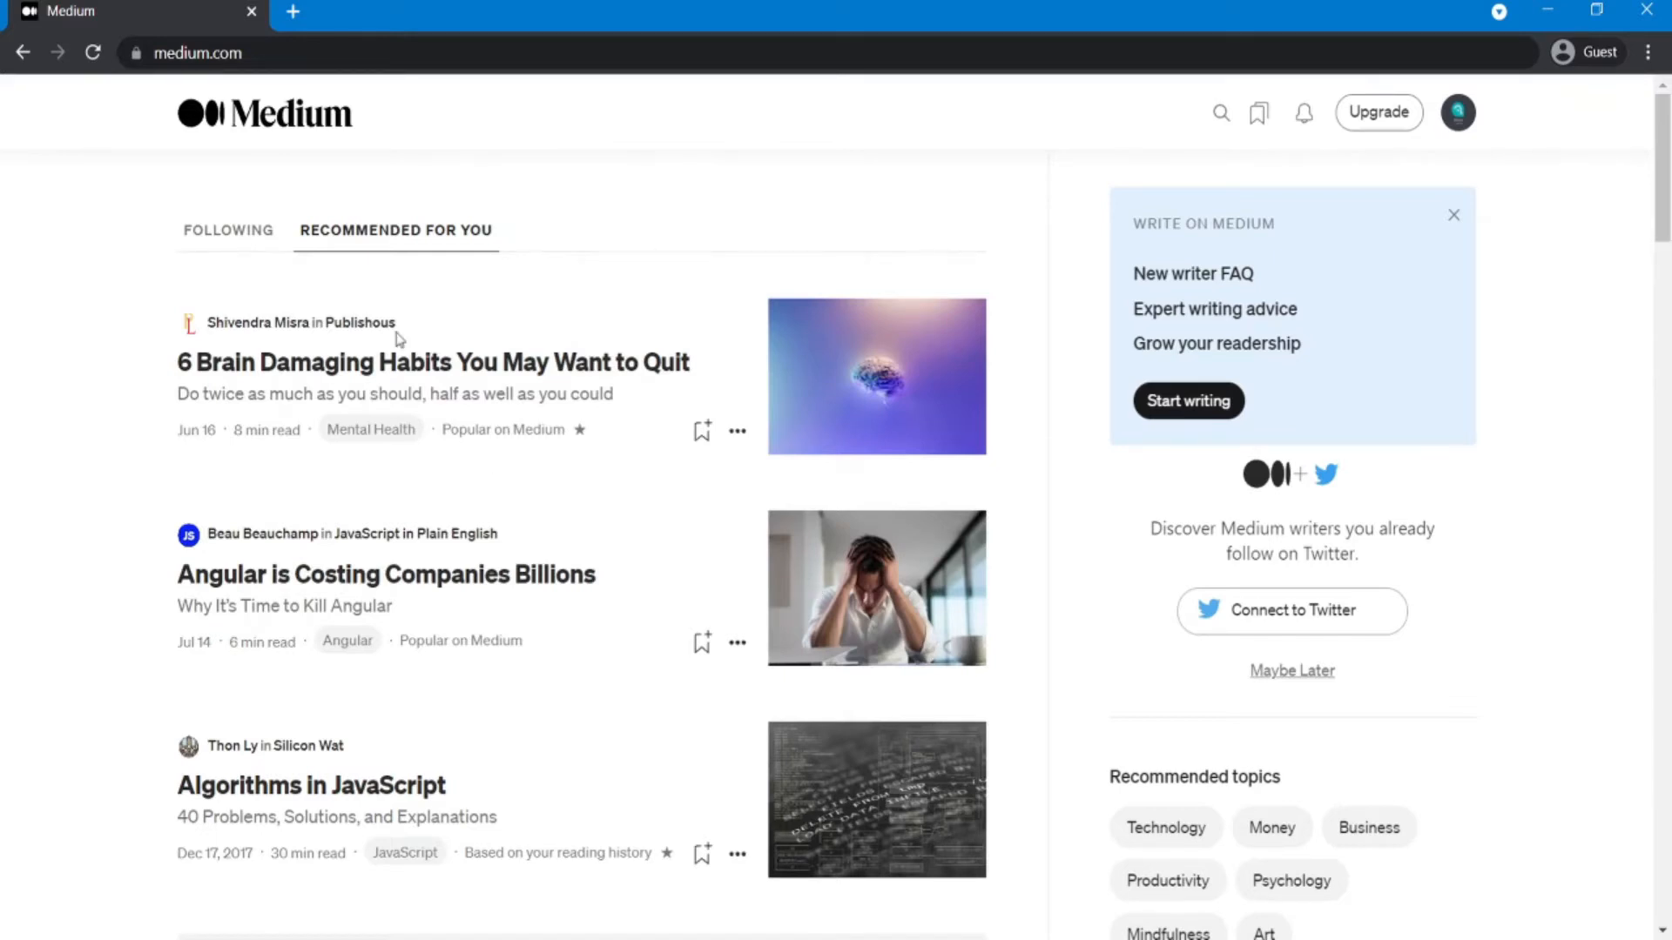
Step: Scroll the Medium recommended feed to browse stories
scroll("down", 3)
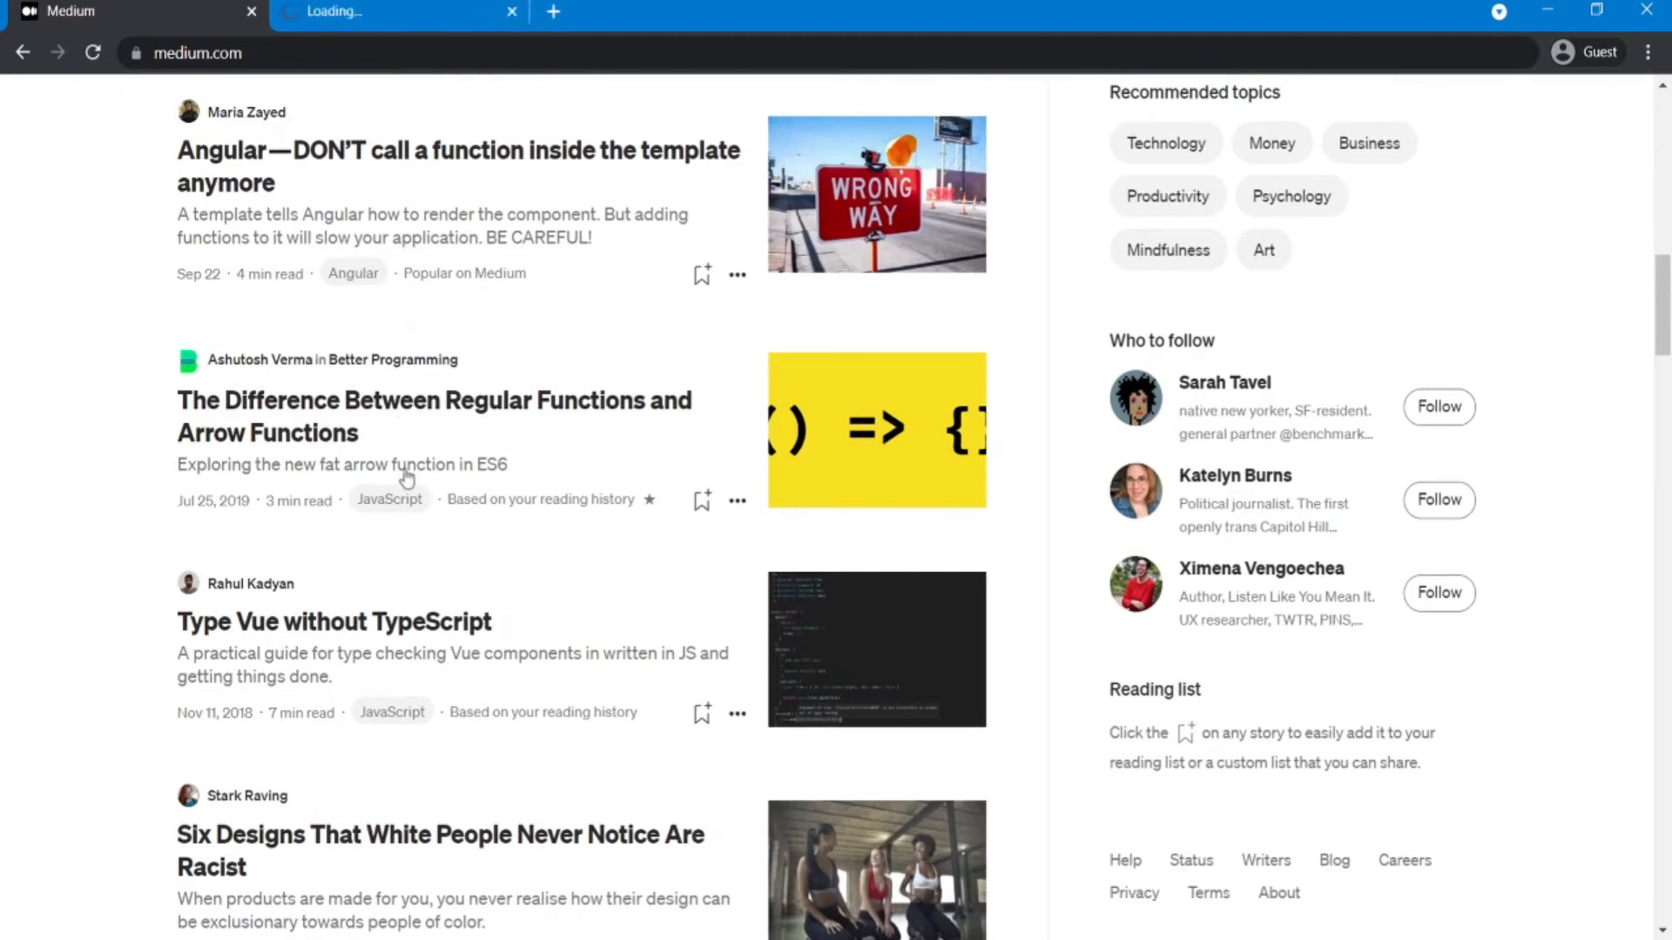
scroll("down", 3)
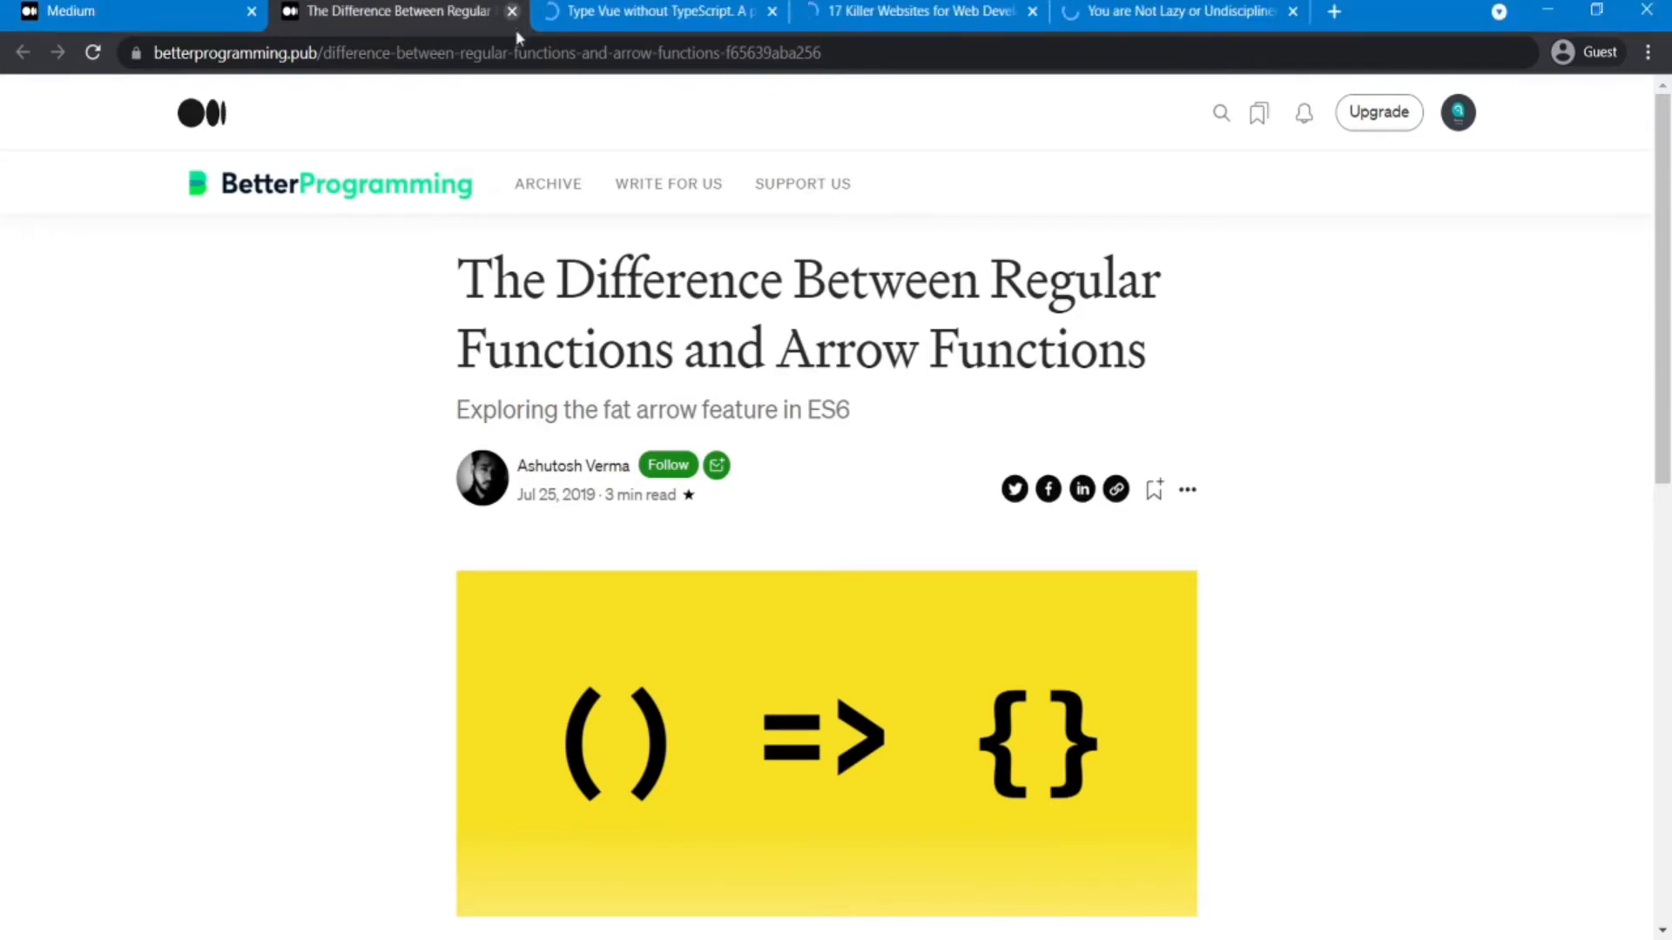
Step: Scroll the arrow functions article to the 'free member-only stories' Upgrade prompt
scroll("down", 3)
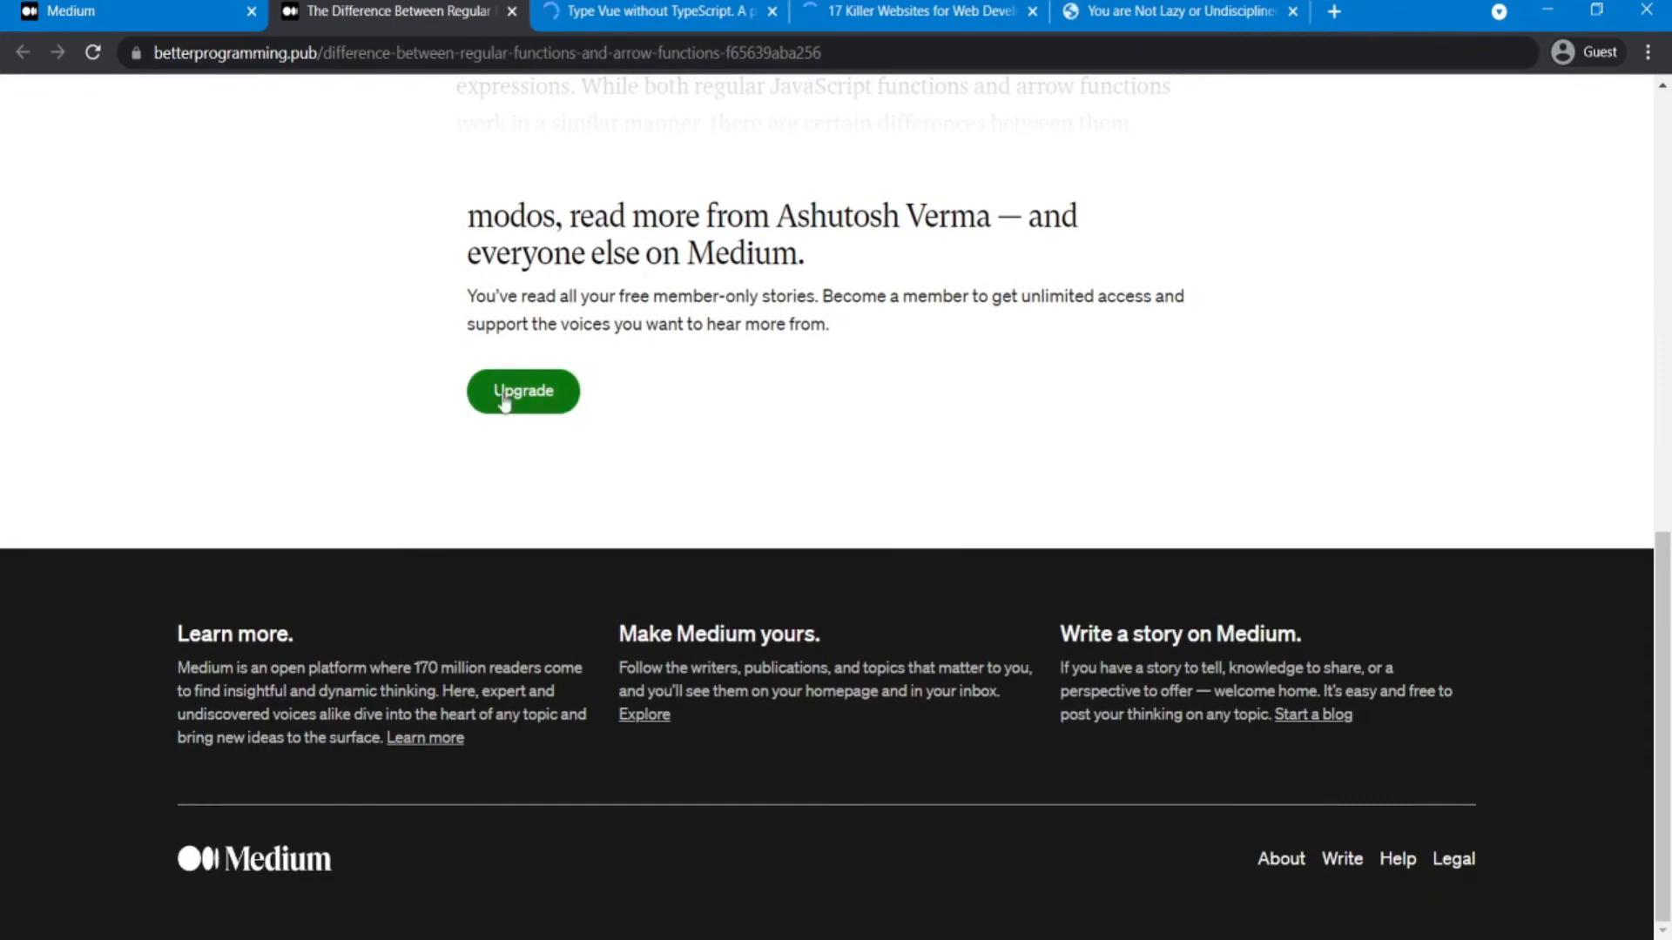
scroll("up", 3)
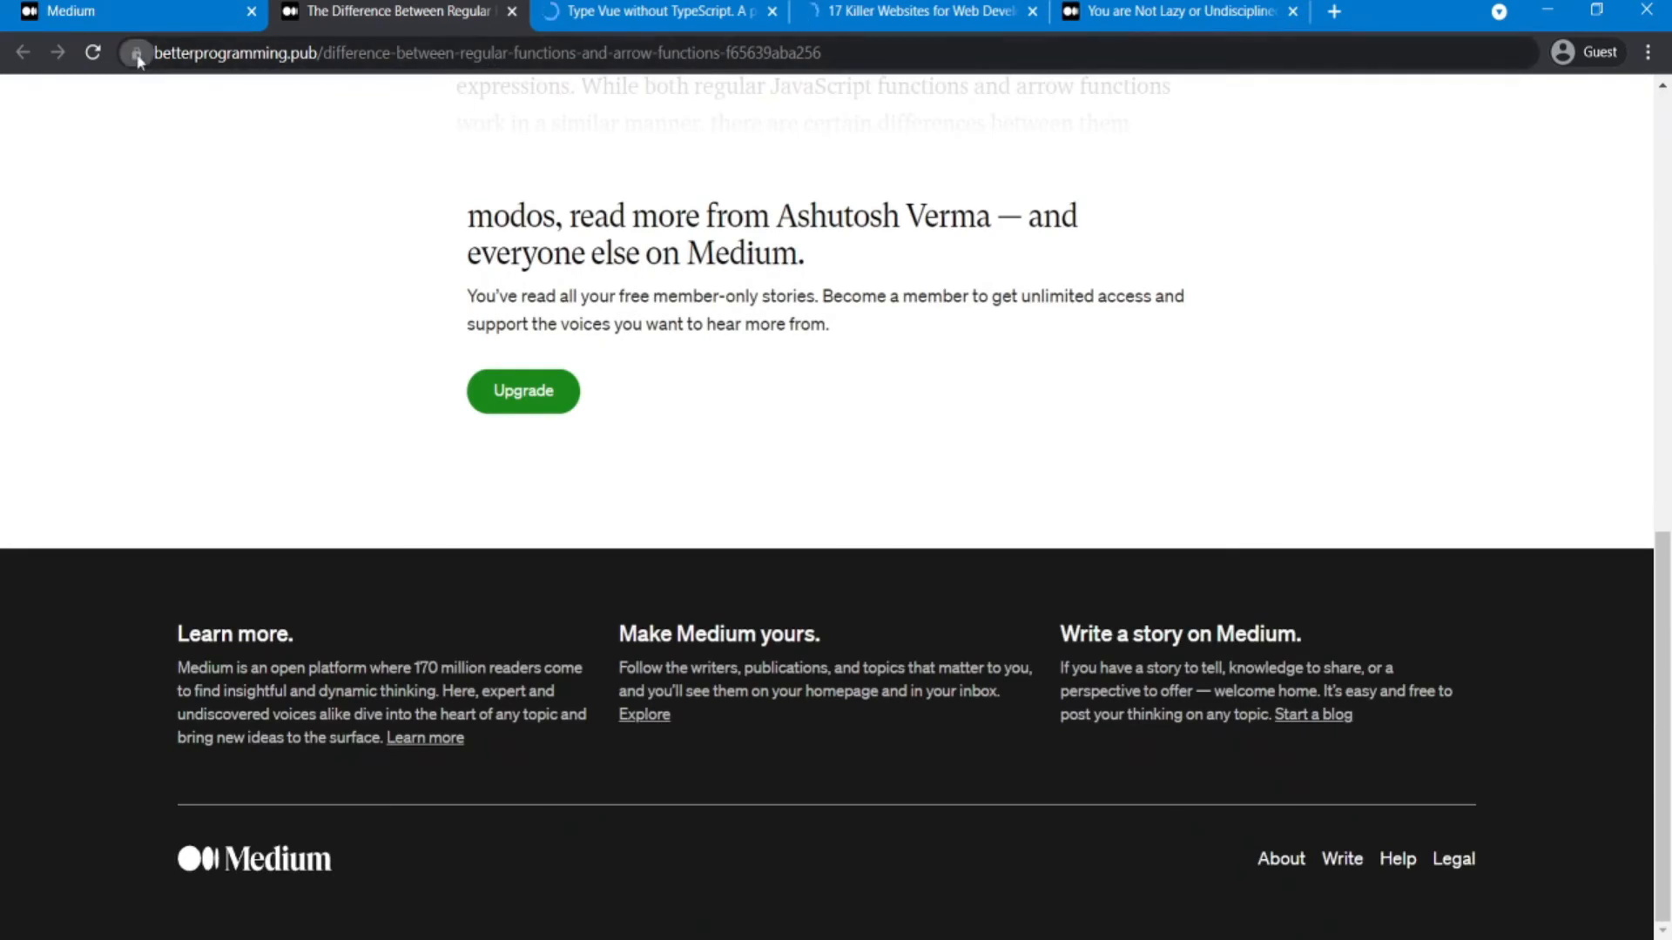
Step: Remove the betterprogramming.pub and medium.com cookies in the padlock's Cookies dialog
left_click(137, 52)
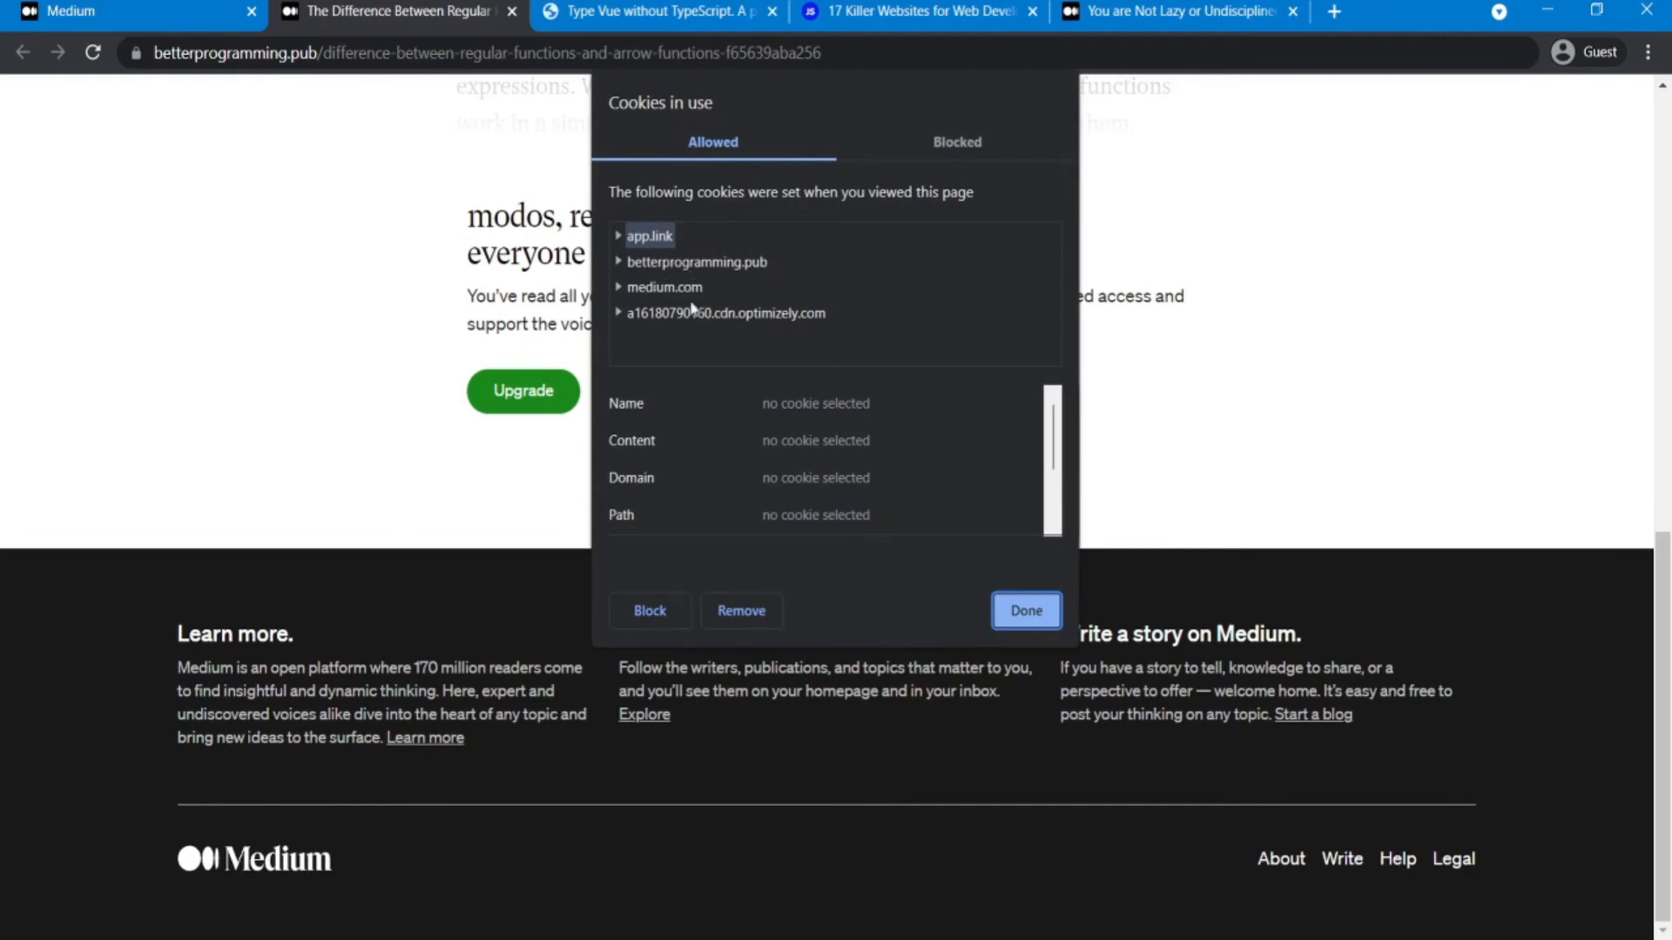
left_click(697, 261)
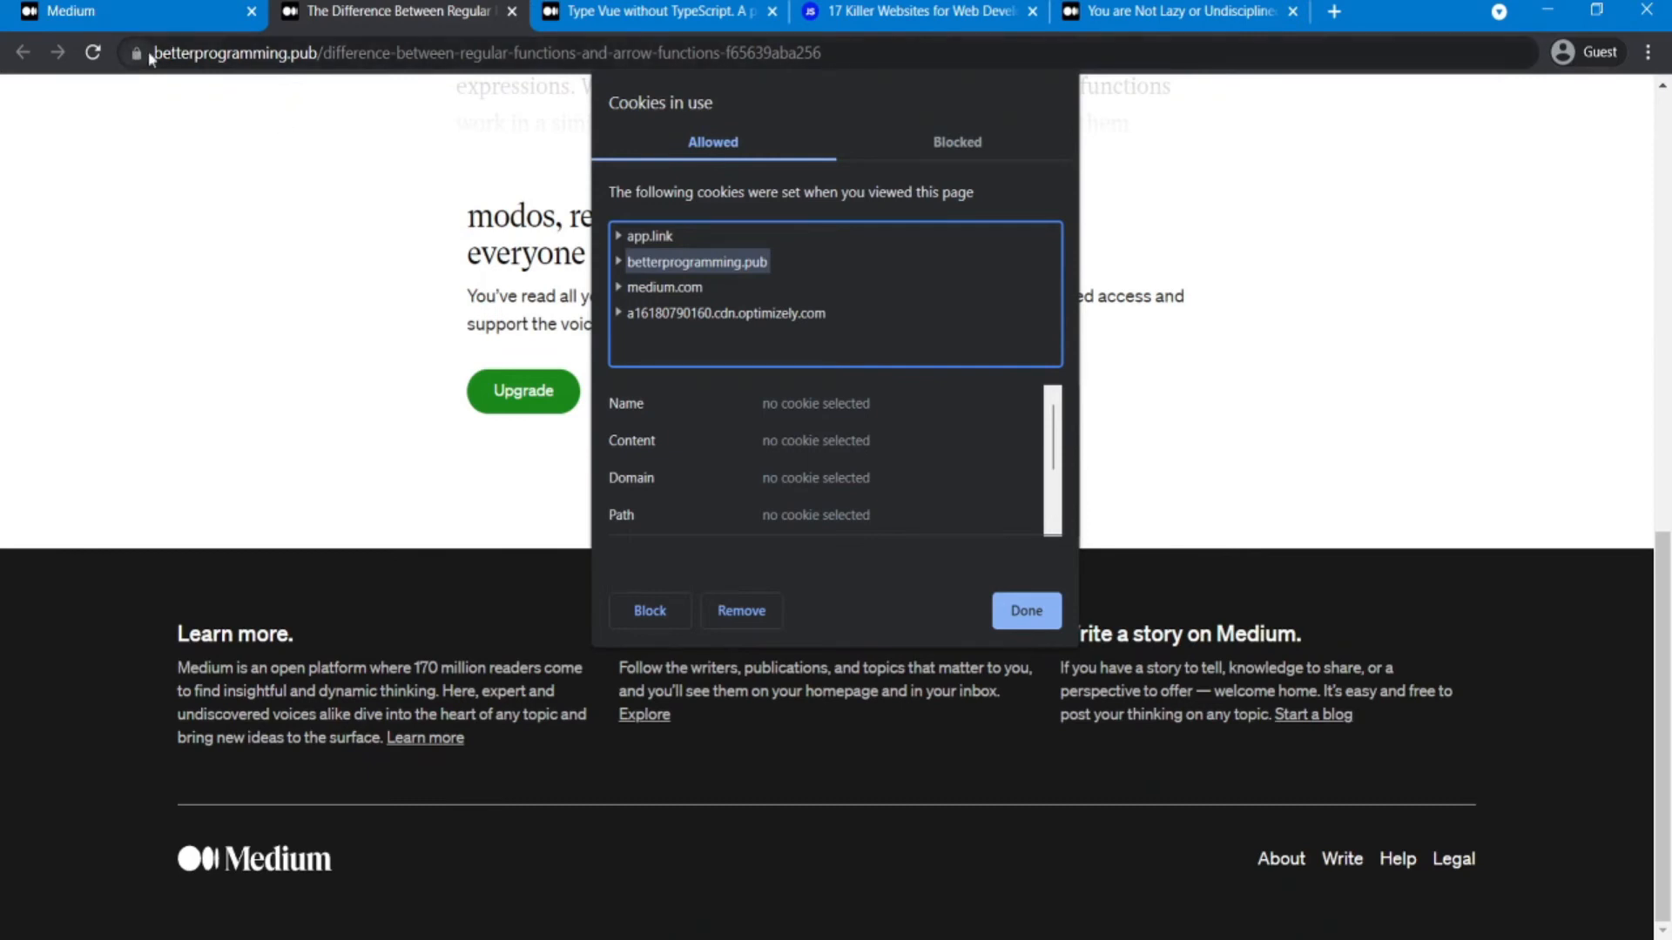
mouse_move(879, 564)
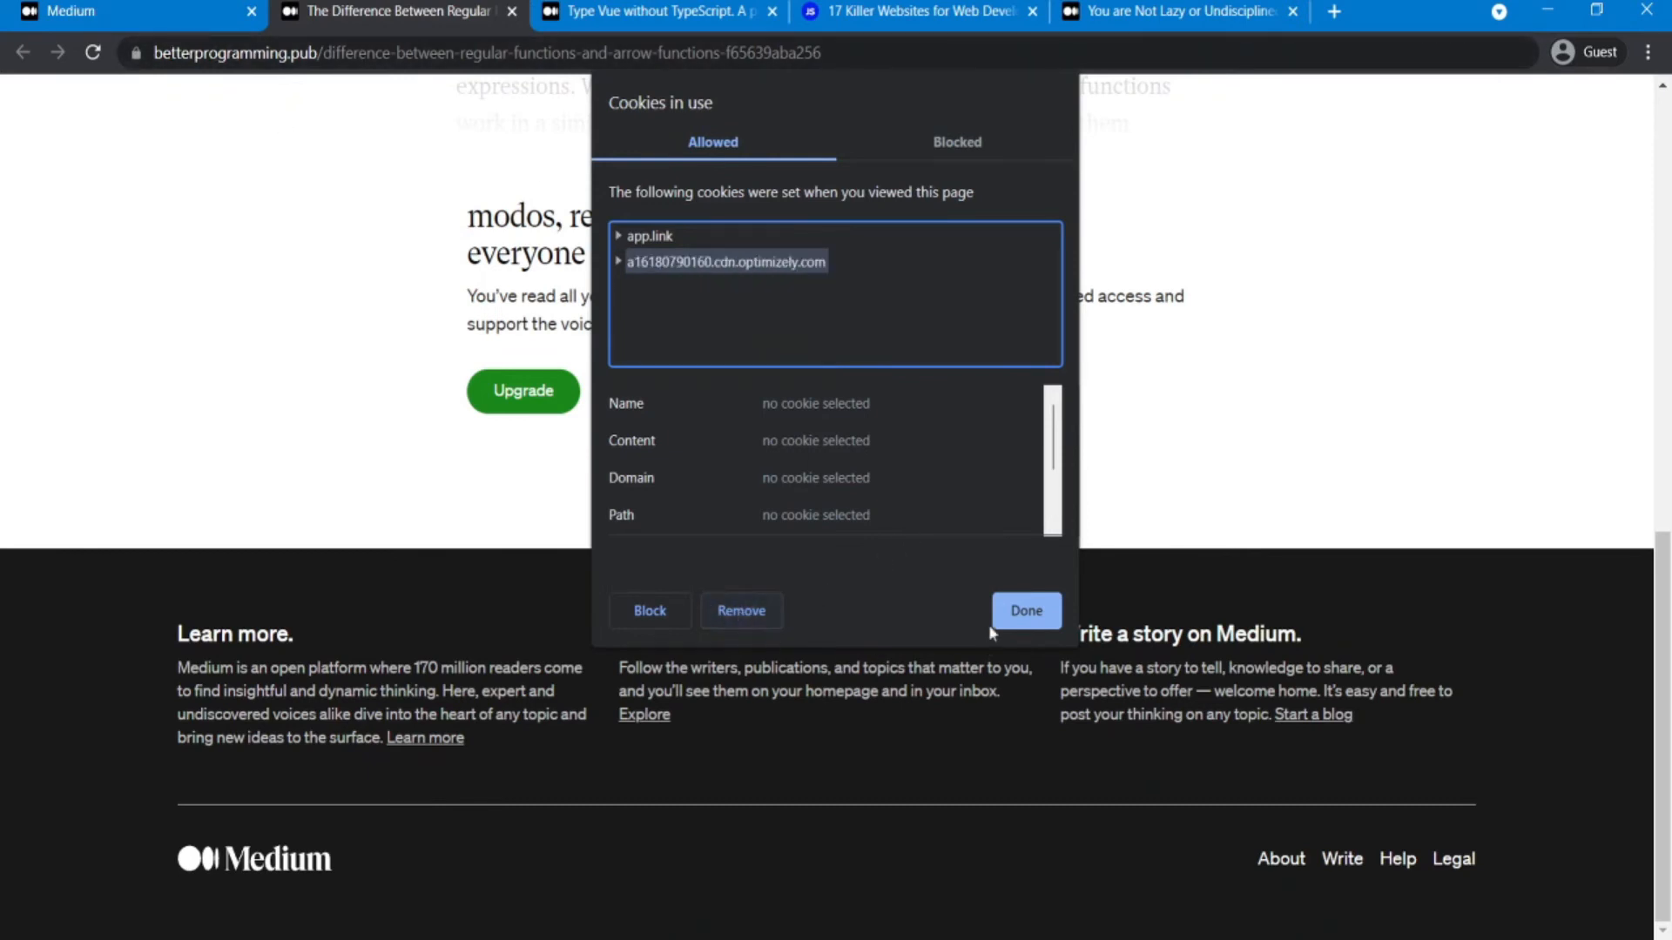
left_click(1025, 610)
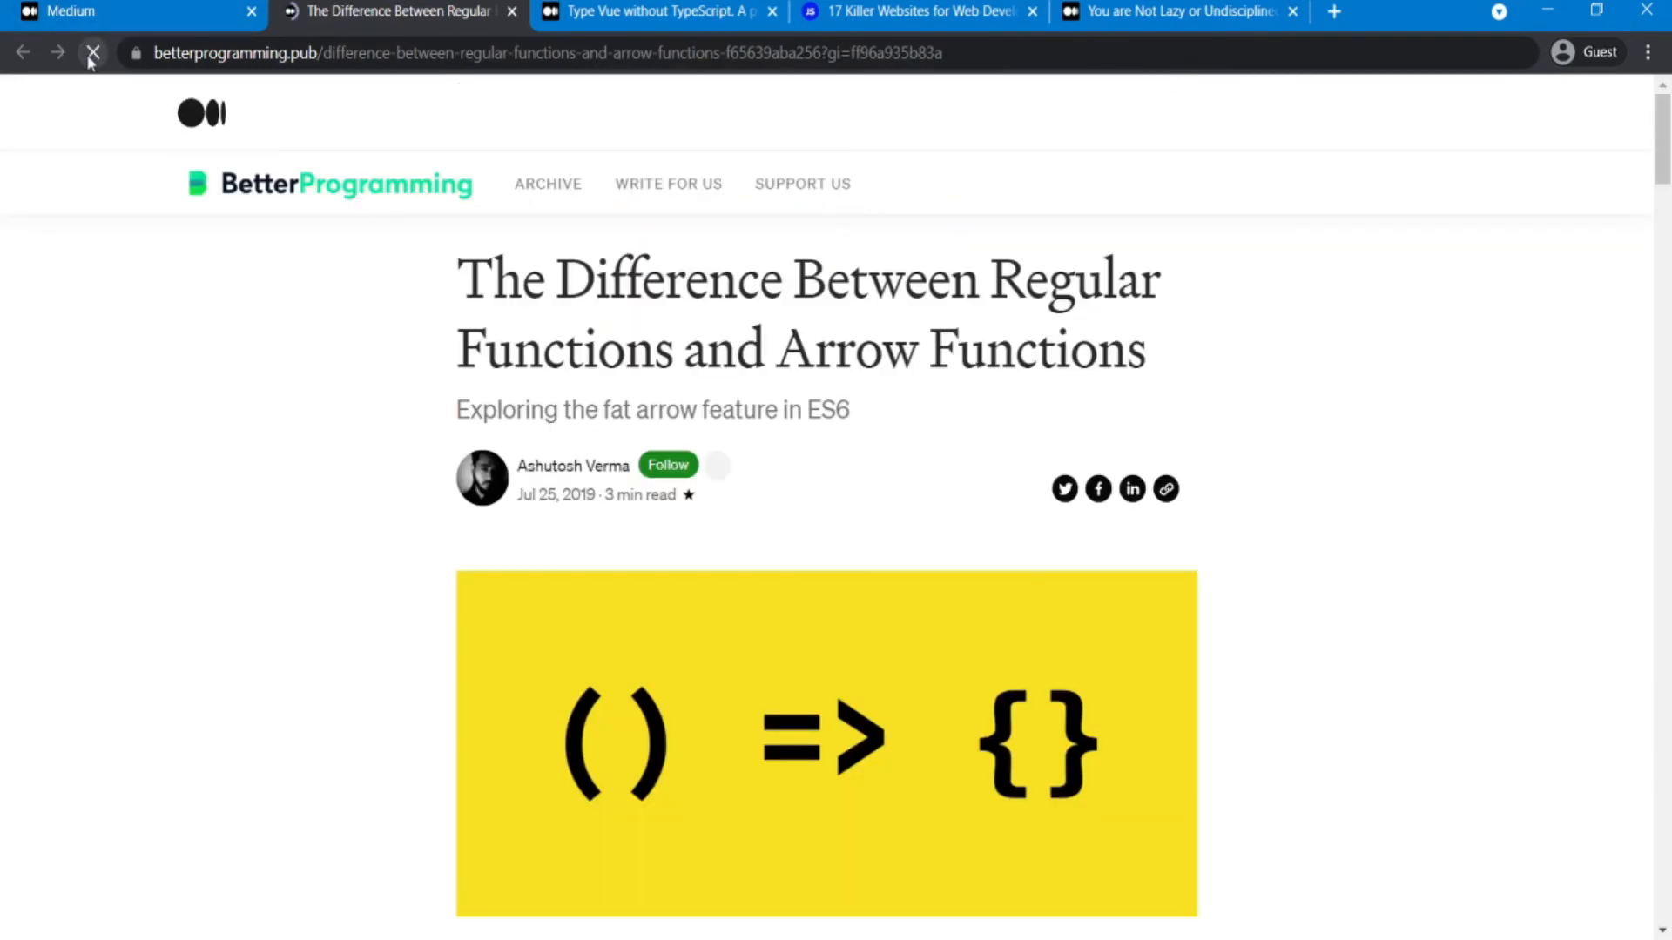
Step: Reload the article and scroll to the banner showing 2 free member-only stories left
left_click(93, 52)
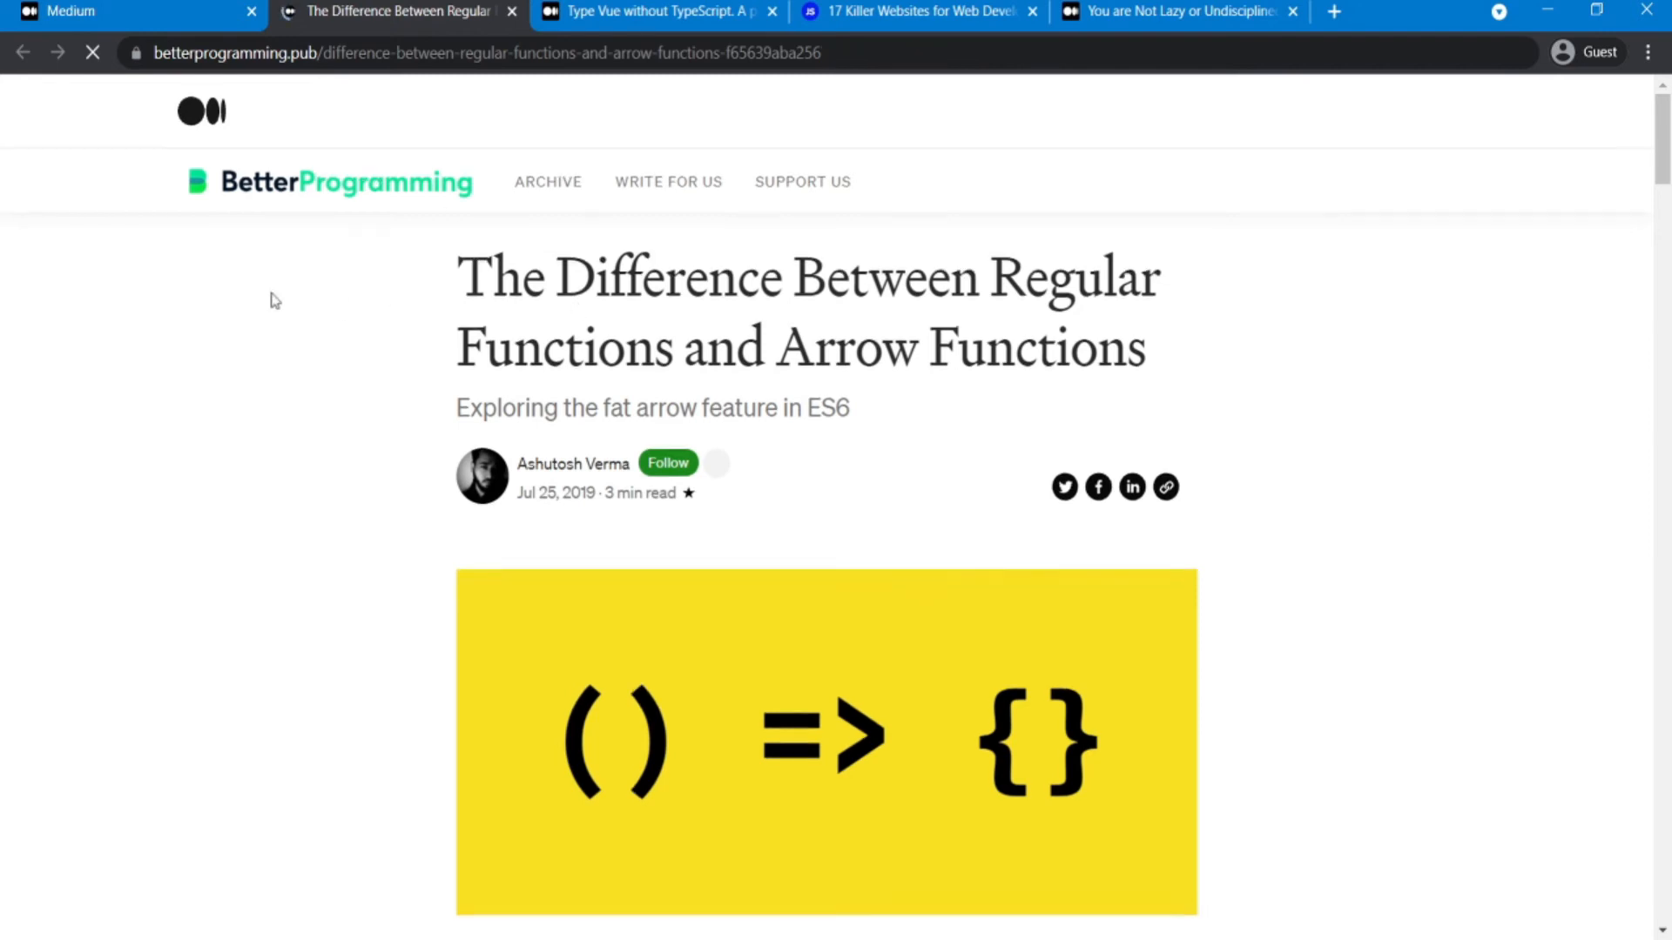
scroll("down", 3)
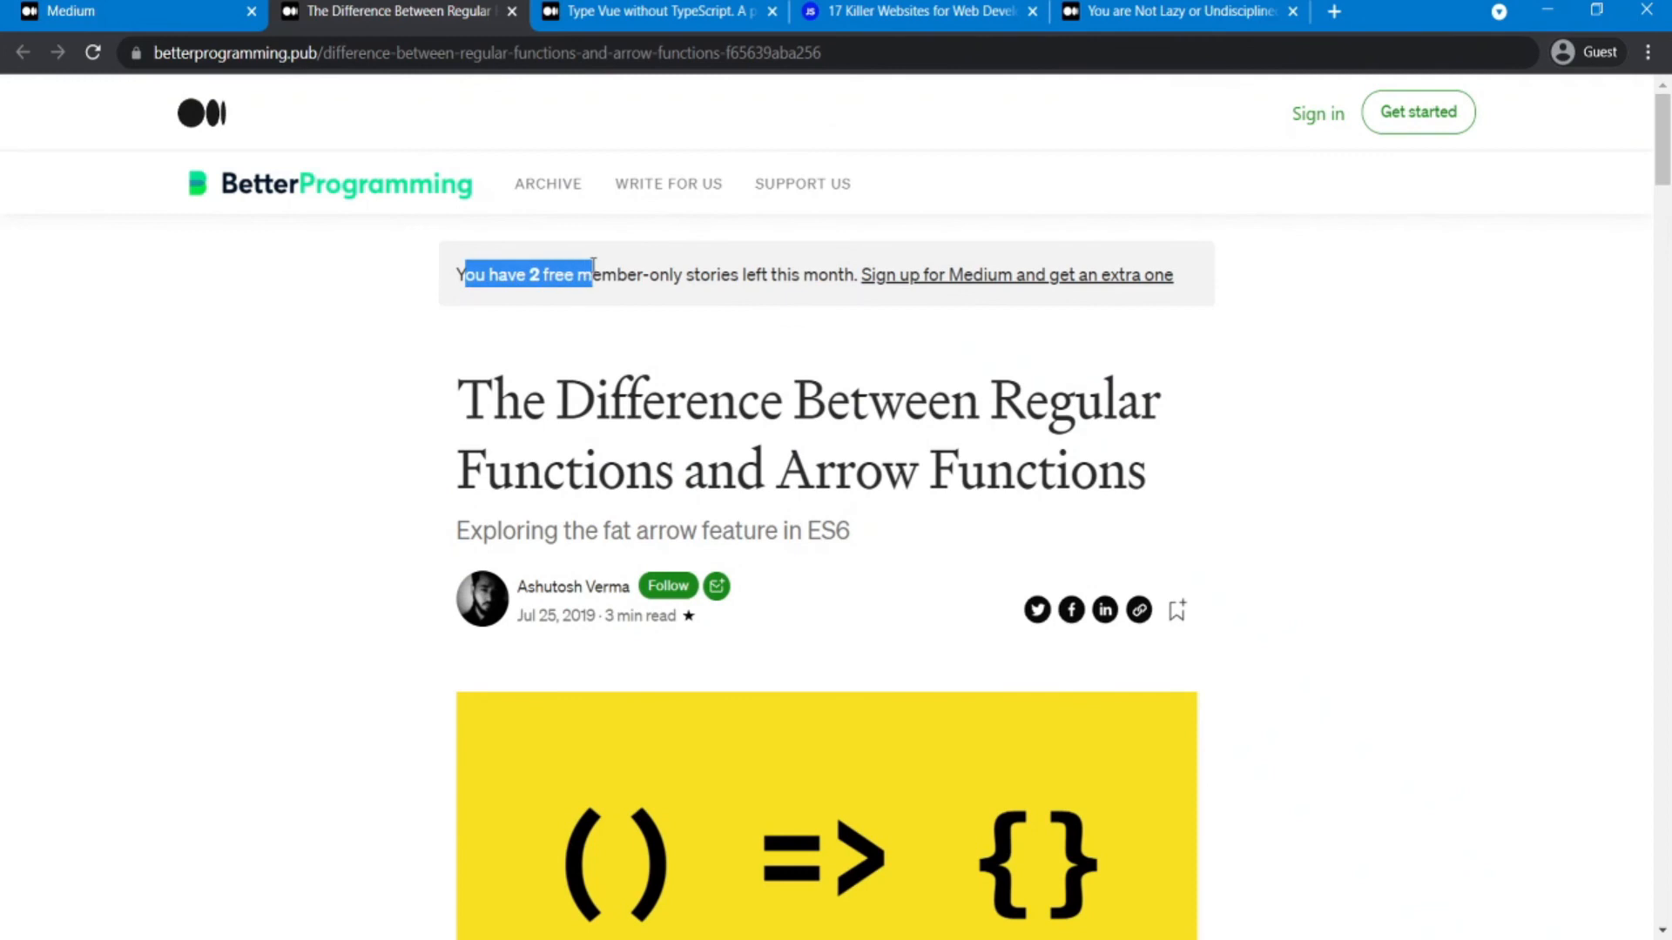
Step: Scroll through the article to the Written By and More From Medium sections
scroll("down", 3)
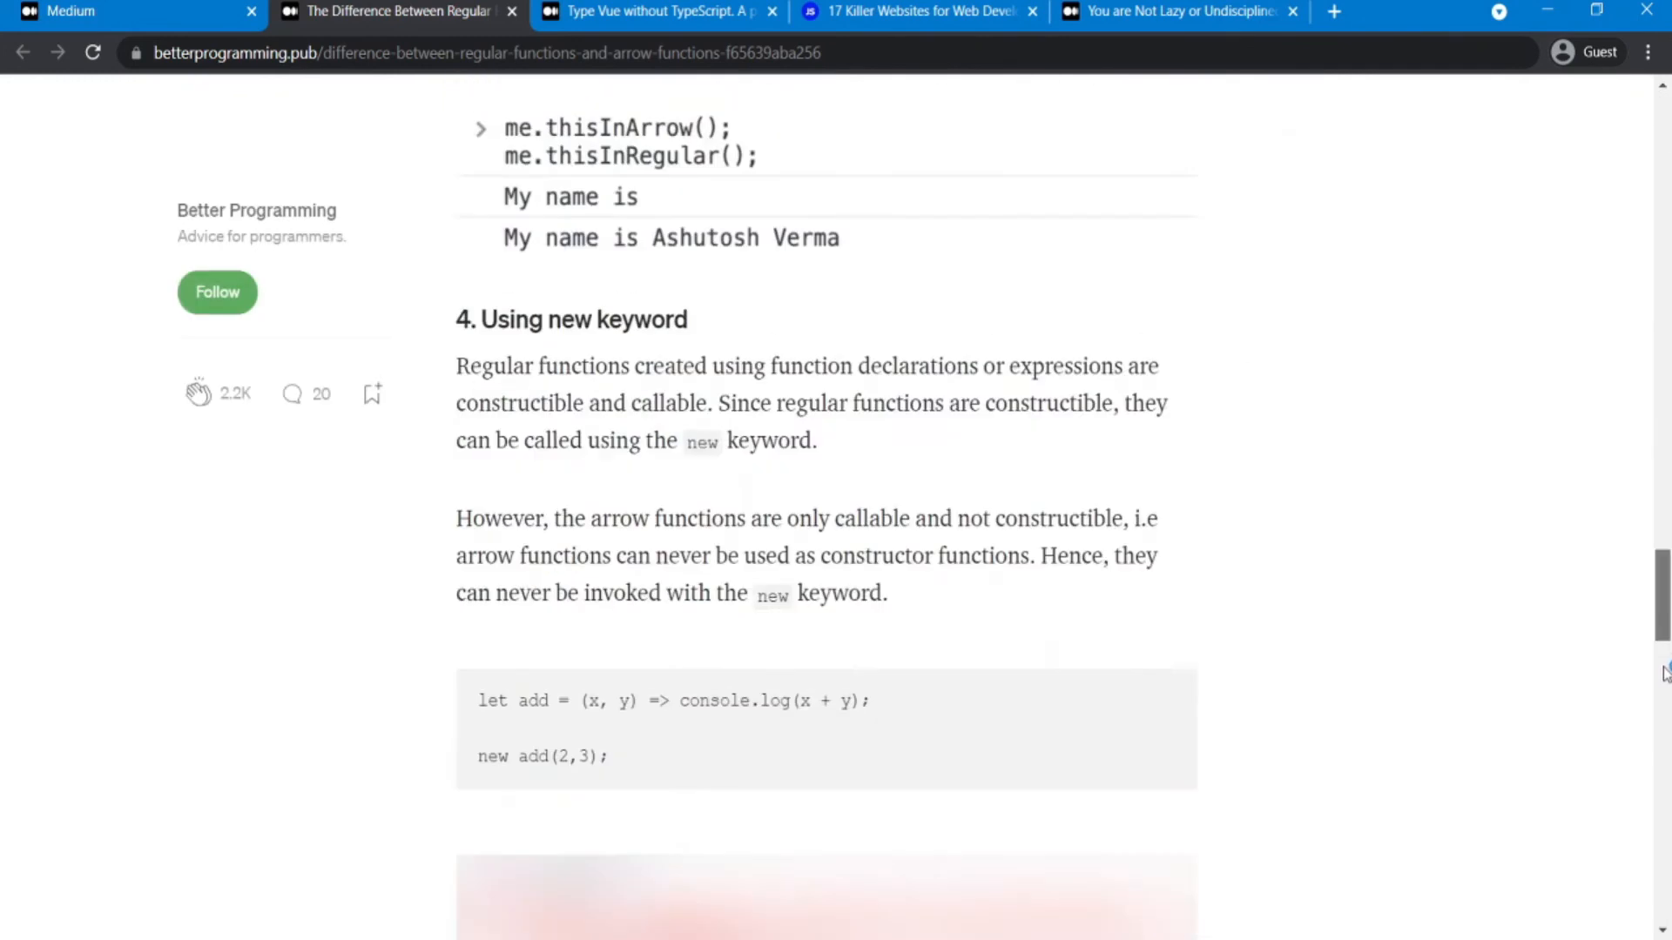
scroll("down", 3)
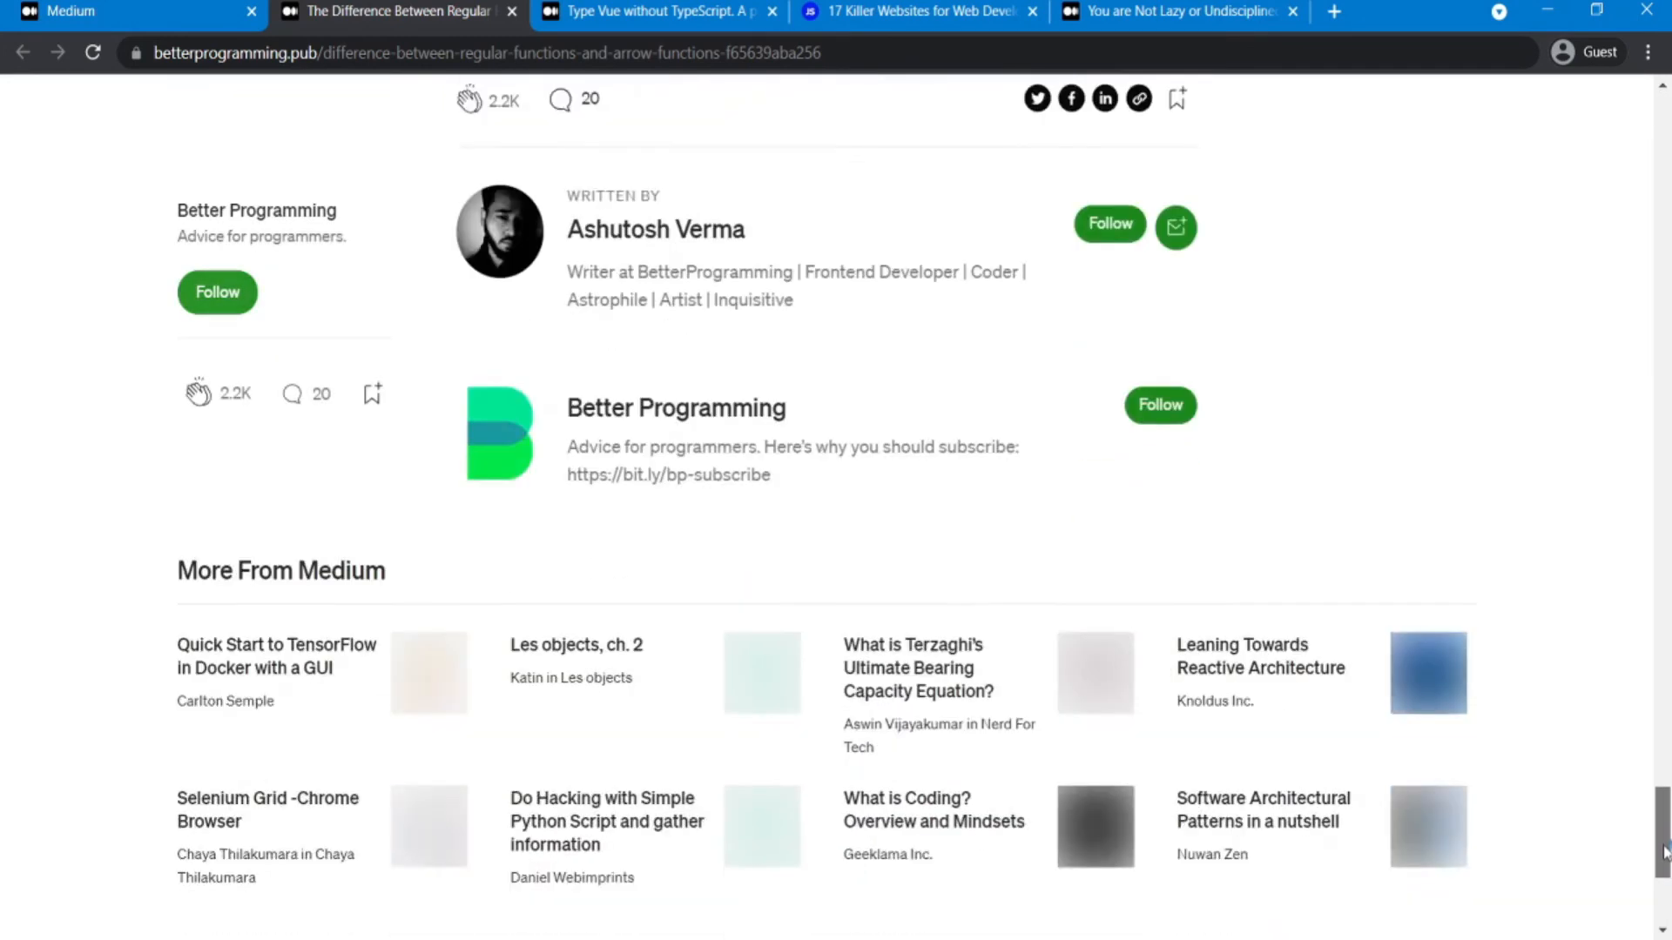